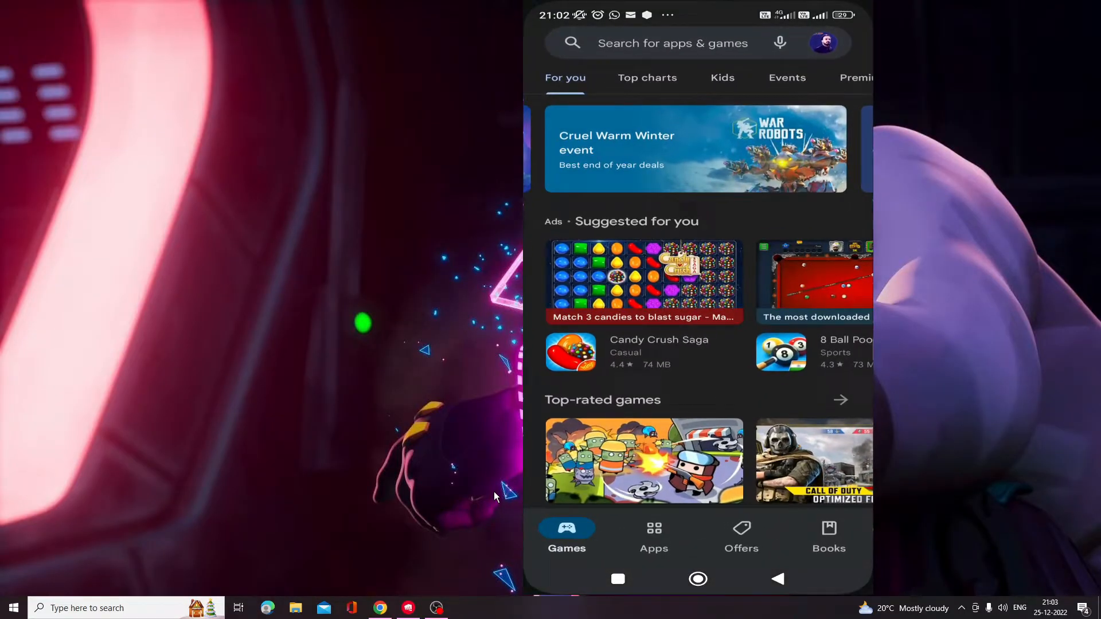
# Search Play Store for 'wifi ftp server' and open the Medha Apps WiFi FTP Server listing.
pyautogui.write('wifi ftp server')
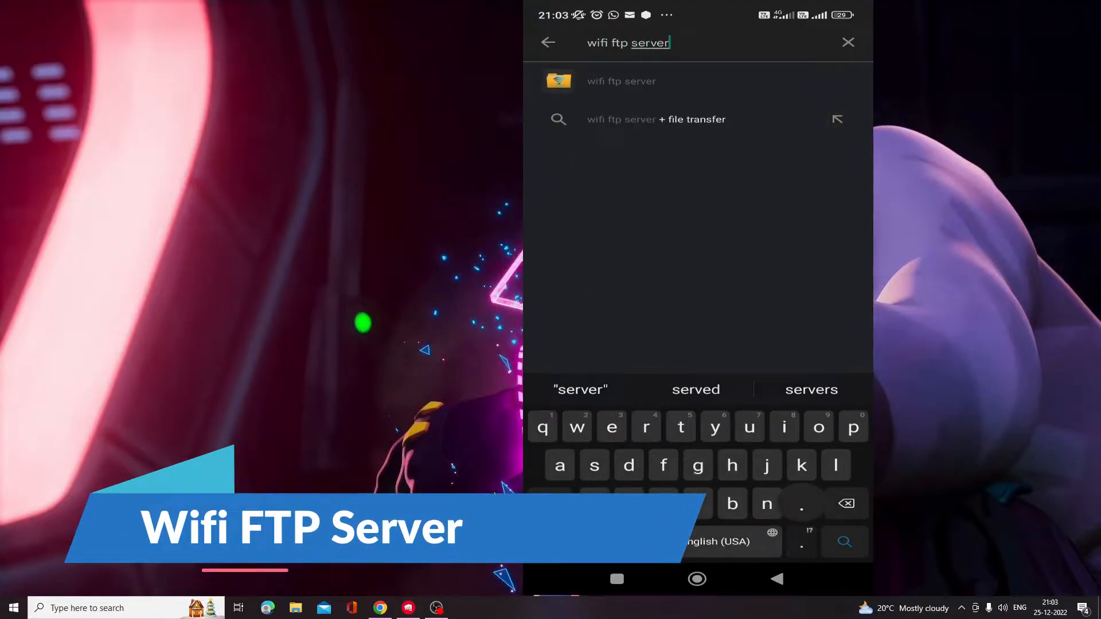
pyautogui.click(844, 541)
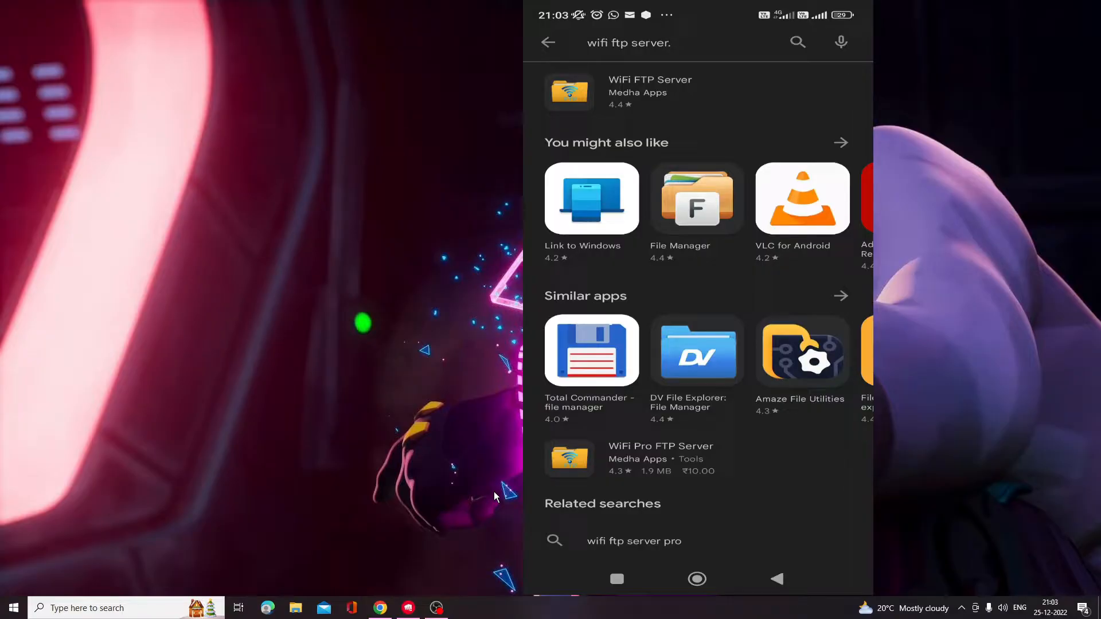
pyautogui.click(649, 91)
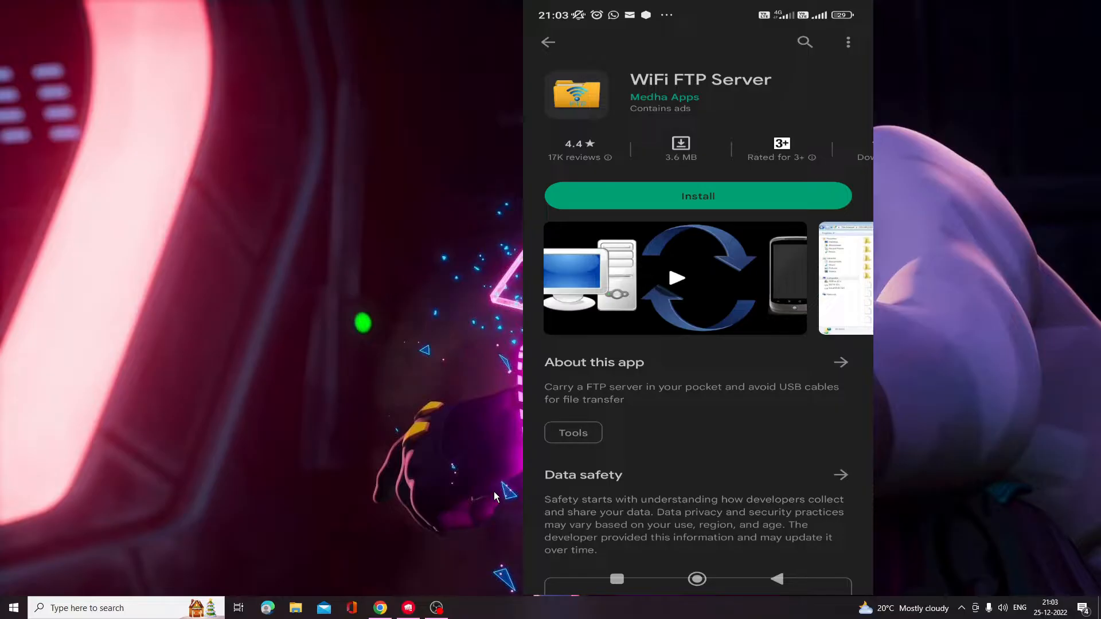
# Start installing the WiFi FTP Server app from its store page.
pyautogui.click(697, 196)
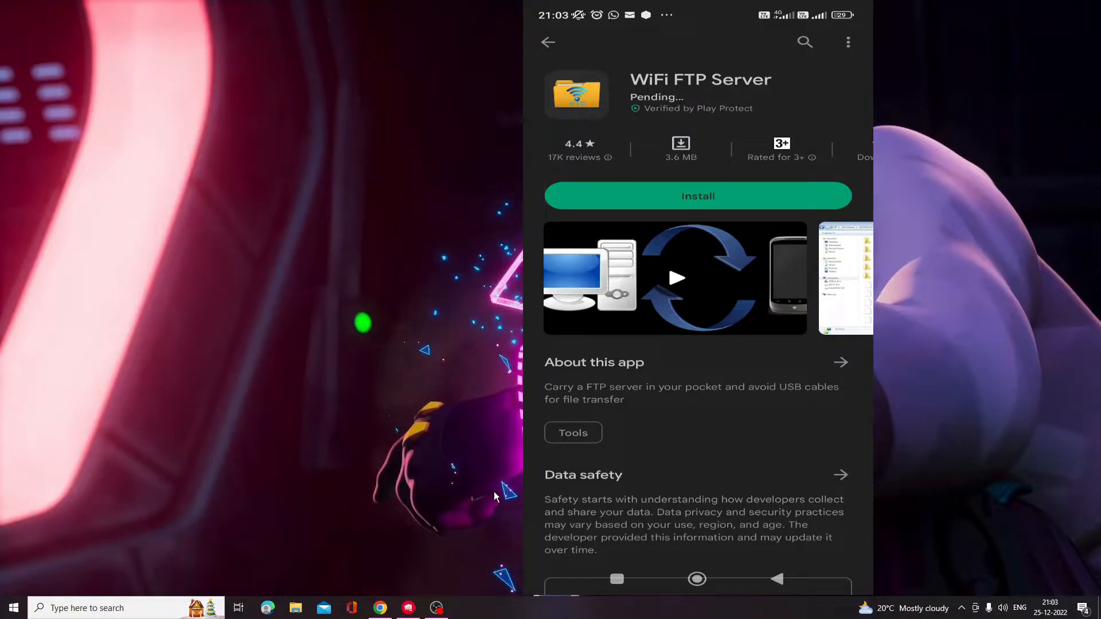
pyautogui.click(697, 196)
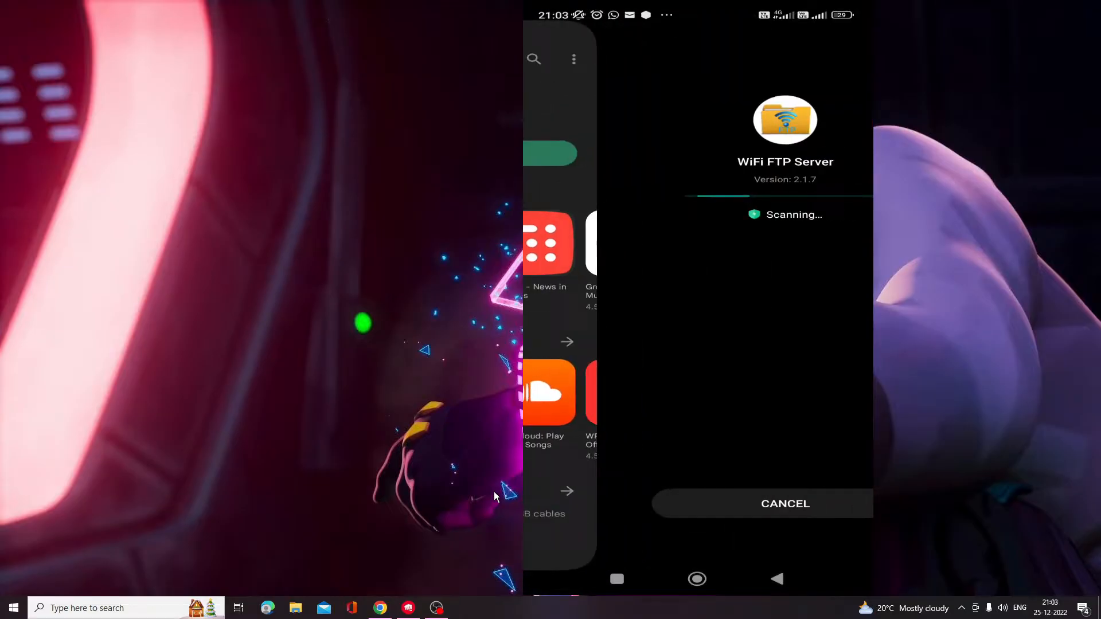
# Let the install scan finish and open WiFi FTP Server on the phone.
pyautogui.click(294, 607)
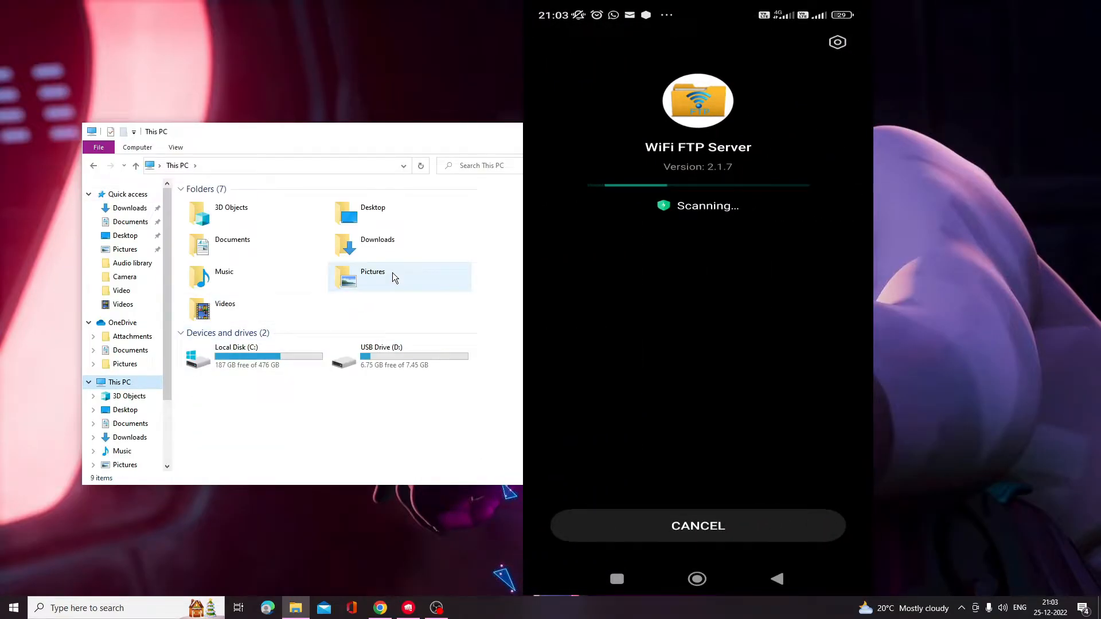
pyautogui.moveTo(246, 382)
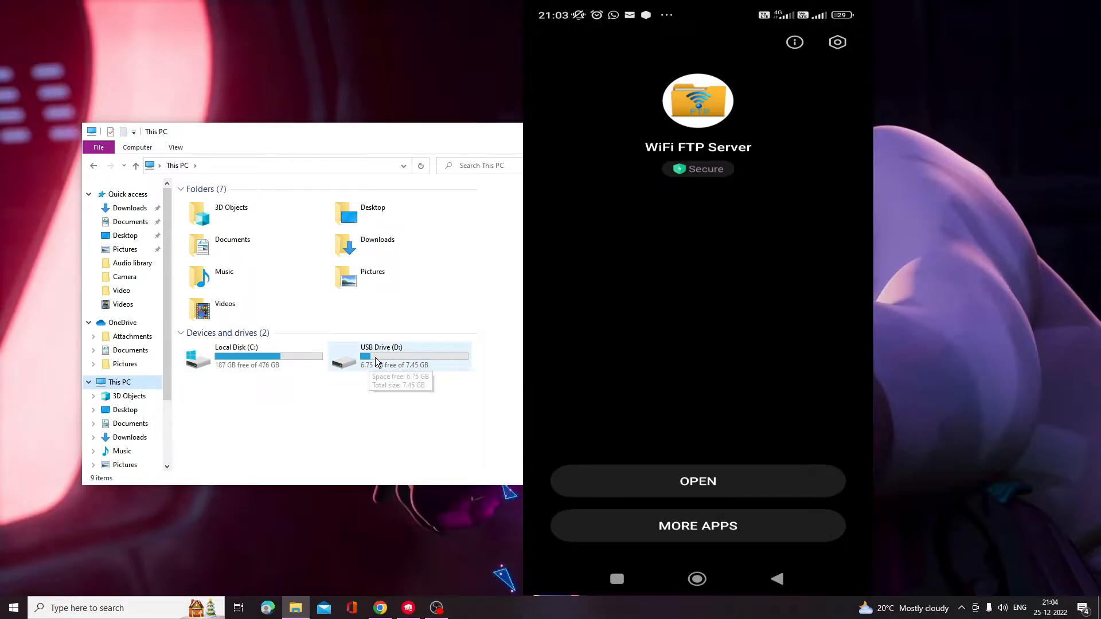
pyautogui.click(266, 356)
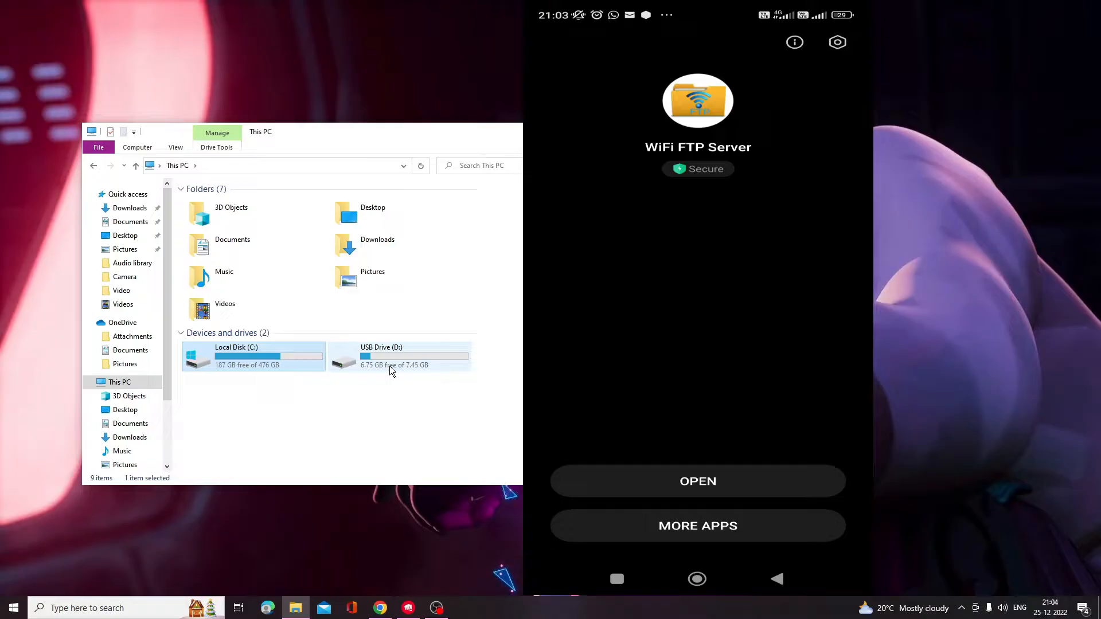
pyautogui.moveTo(390, 371)
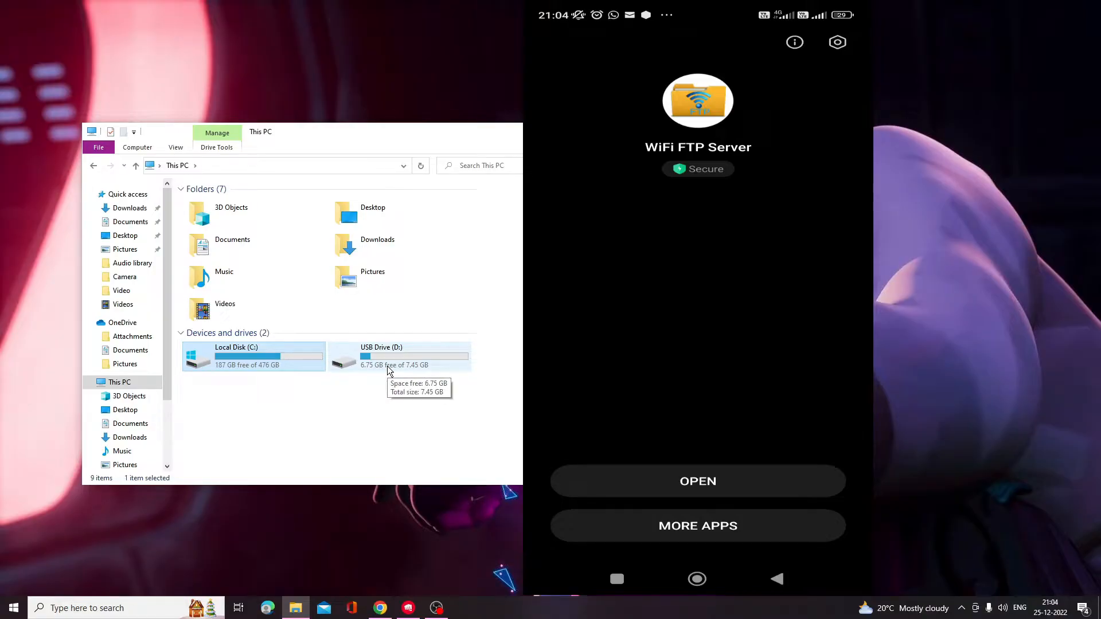
pyautogui.click(697, 481)
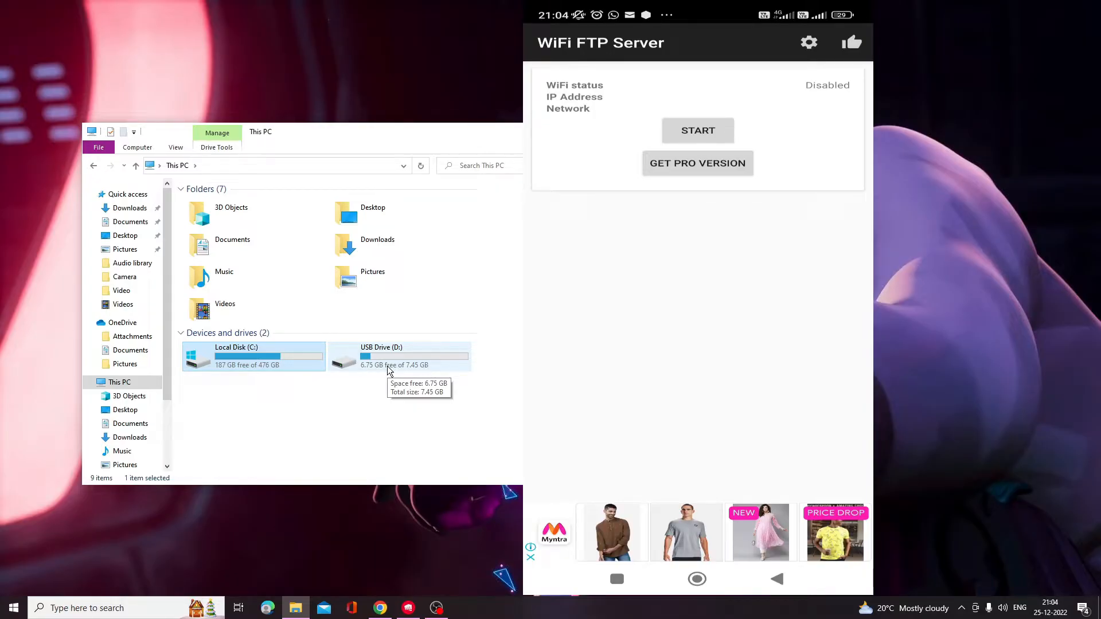
# Start the server, granting all-files access, so it shows ftp://192.168.1.5:2221.
pyautogui.click(697, 131)
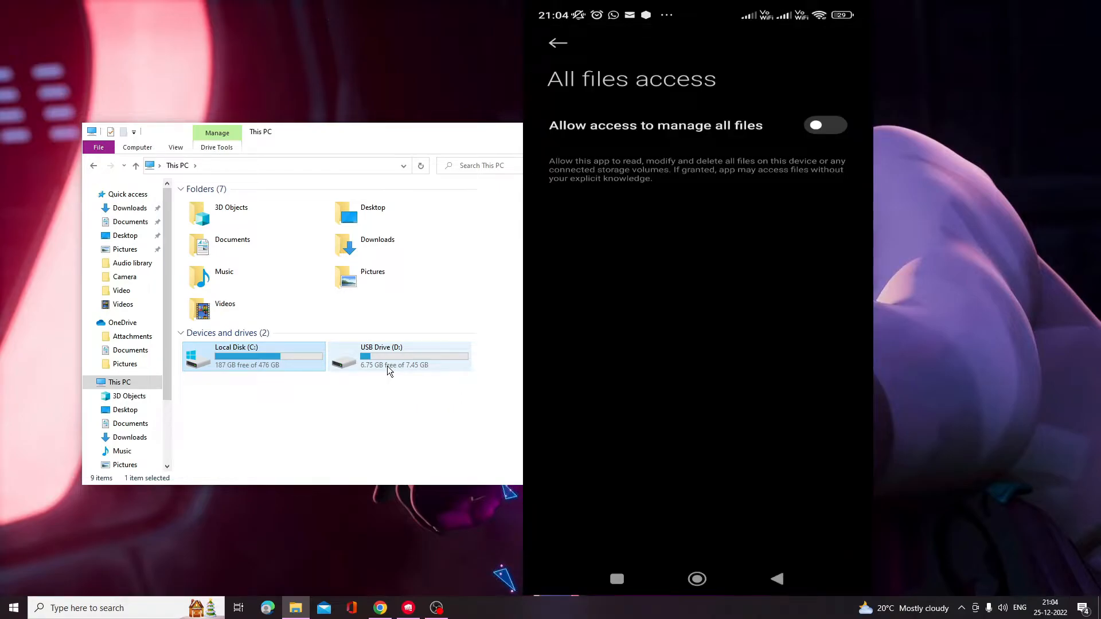
pyautogui.click(825, 125)
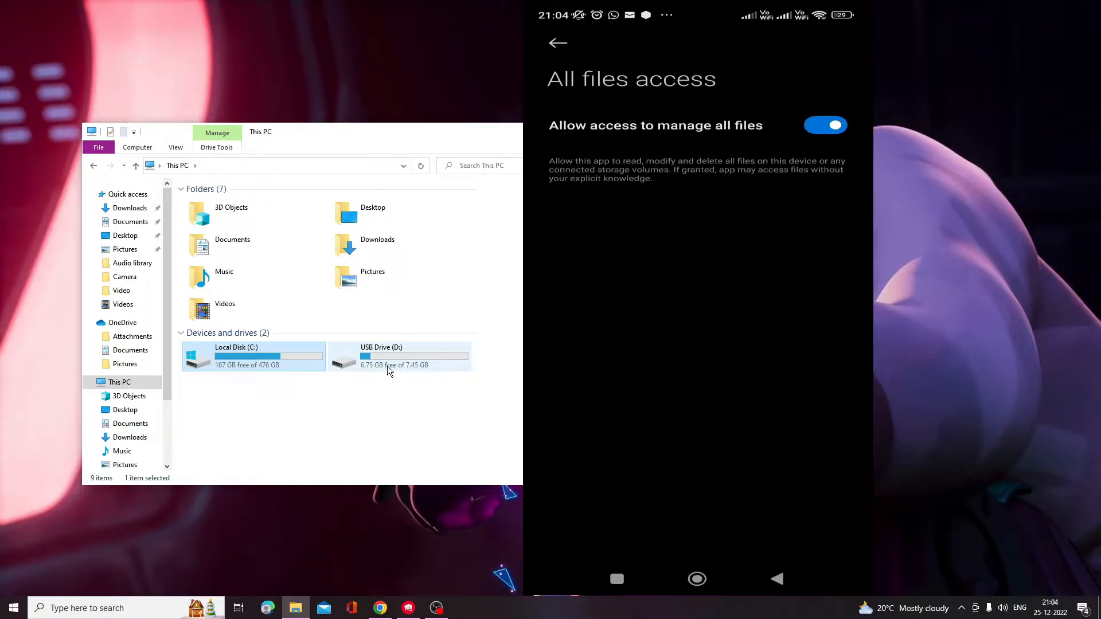
pyautogui.click(557, 43)
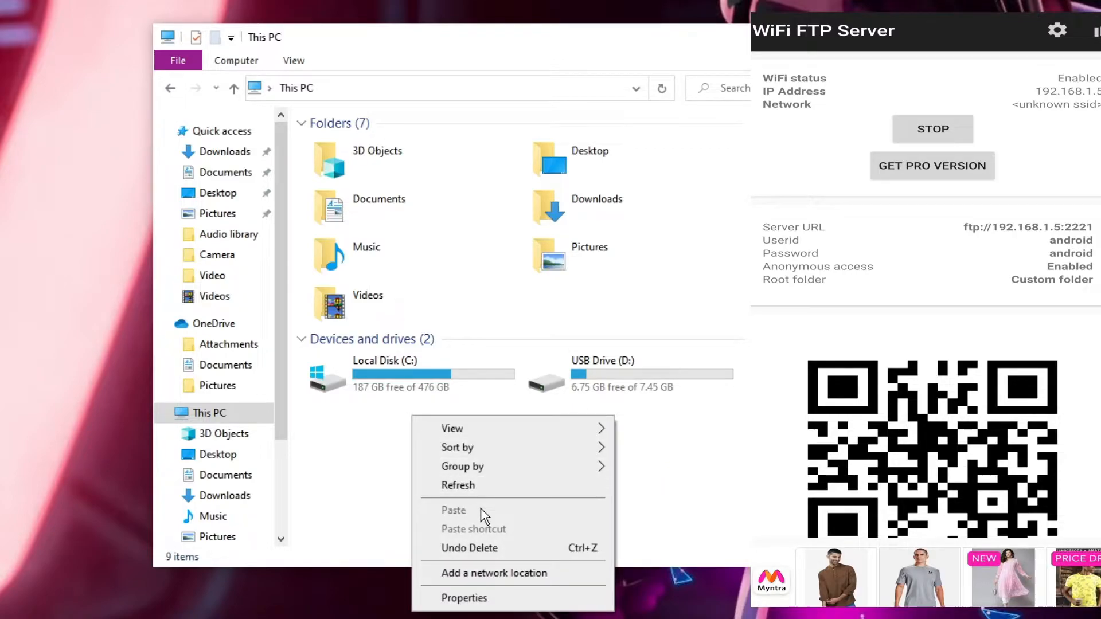
# In the Add Network Location wizard, choose a custom location and enter ftp://192.168.1.5:2221.
pyautogui.click(493, 573)
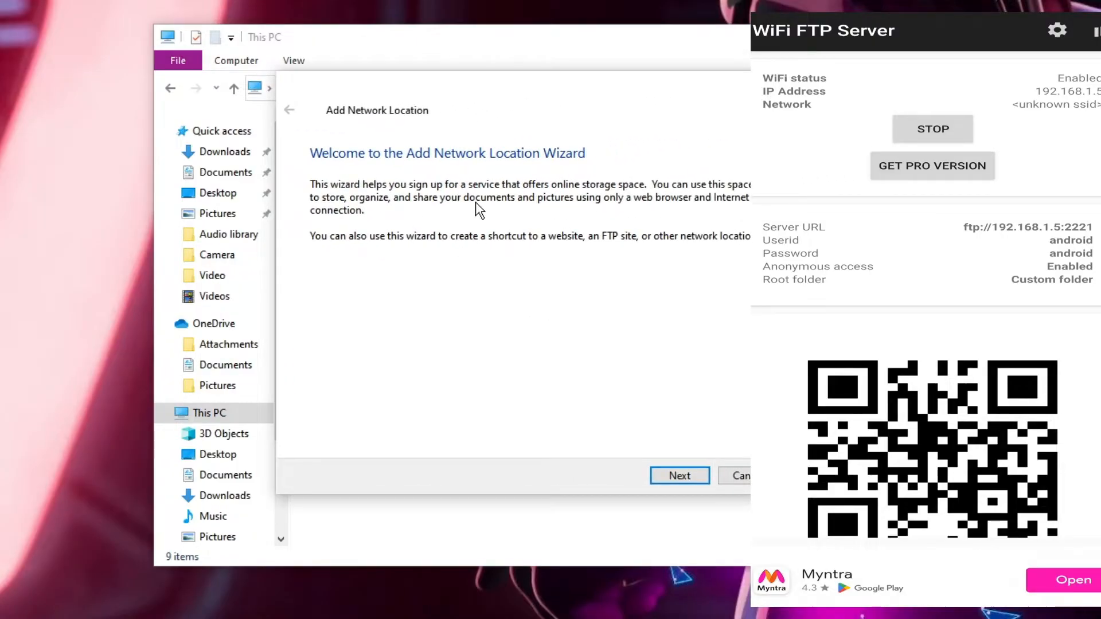
pyautogui.click(678, 475)
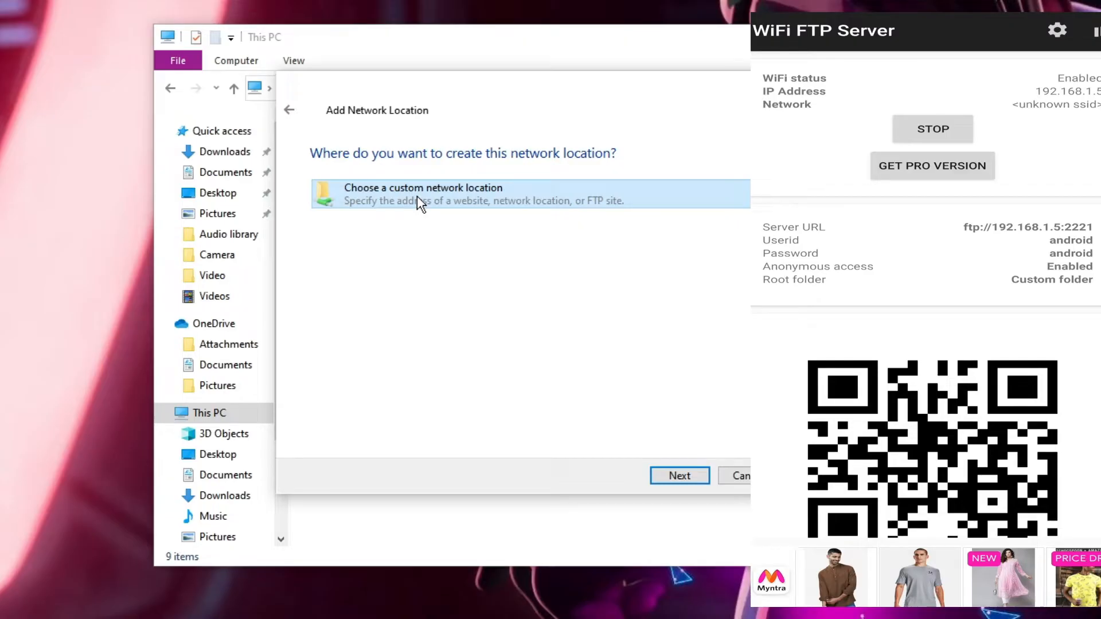
pyautogui.click(678, 476)
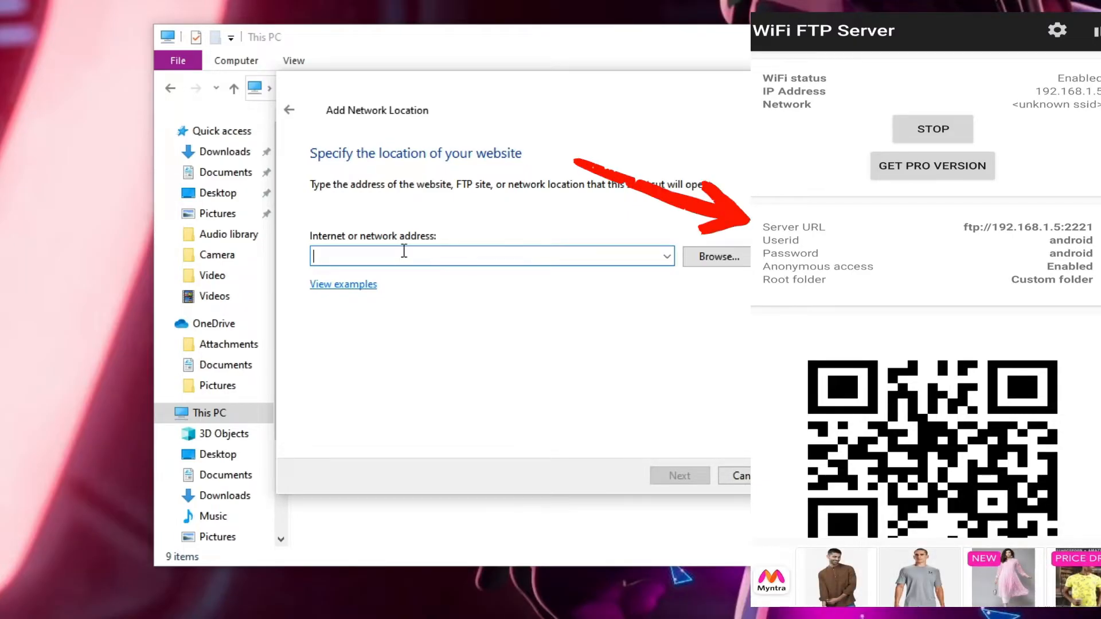
pyautogui.write('f')
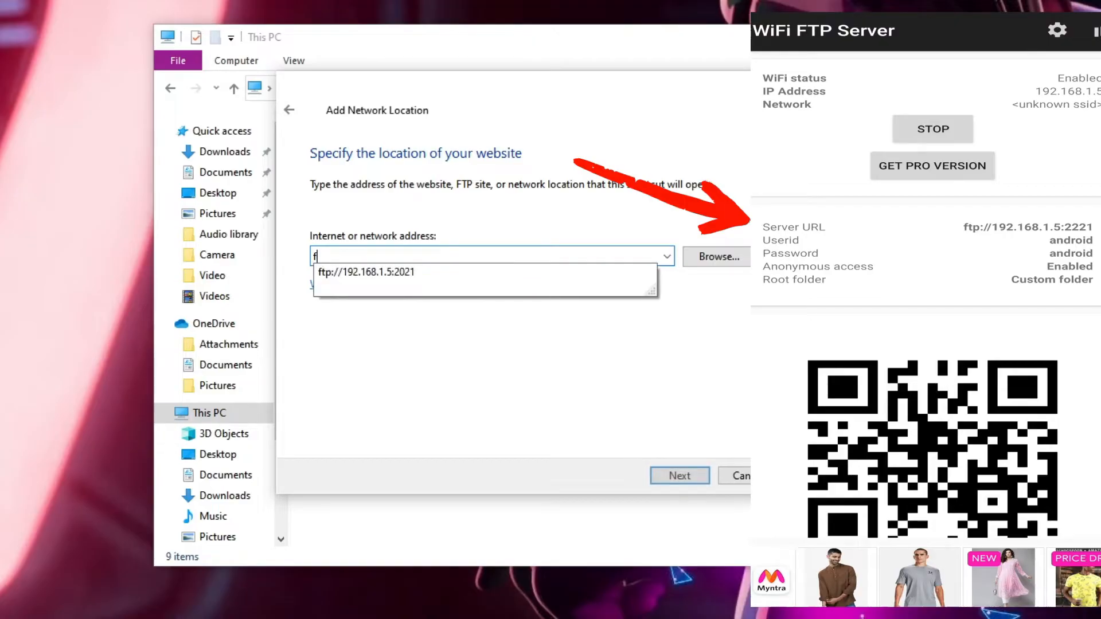
pyautogui.write('tp:')
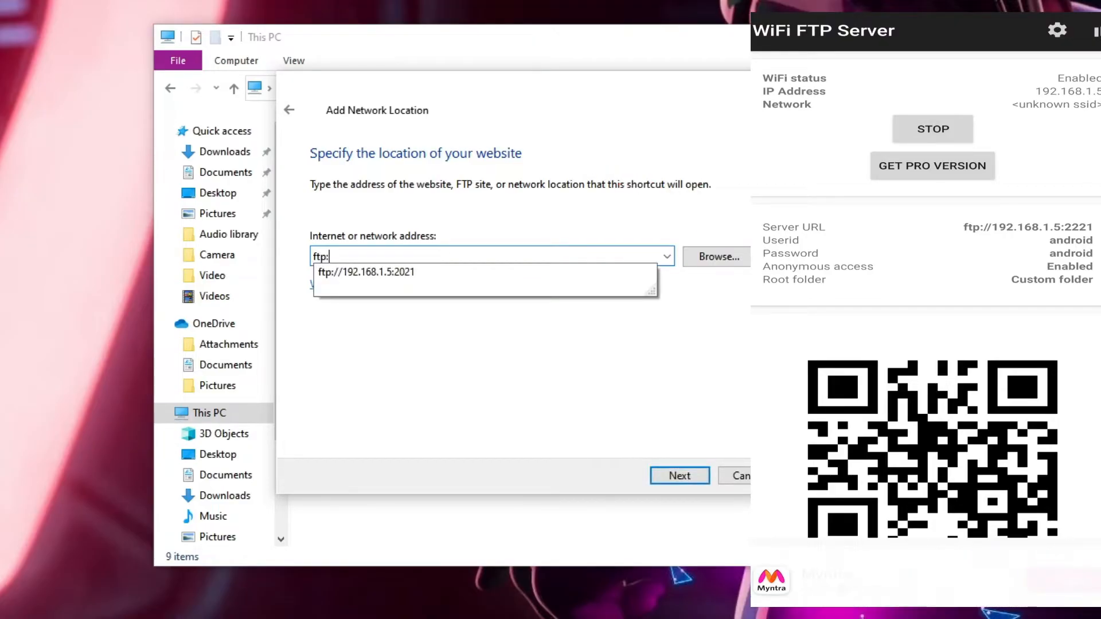
pyautogui.write('//')
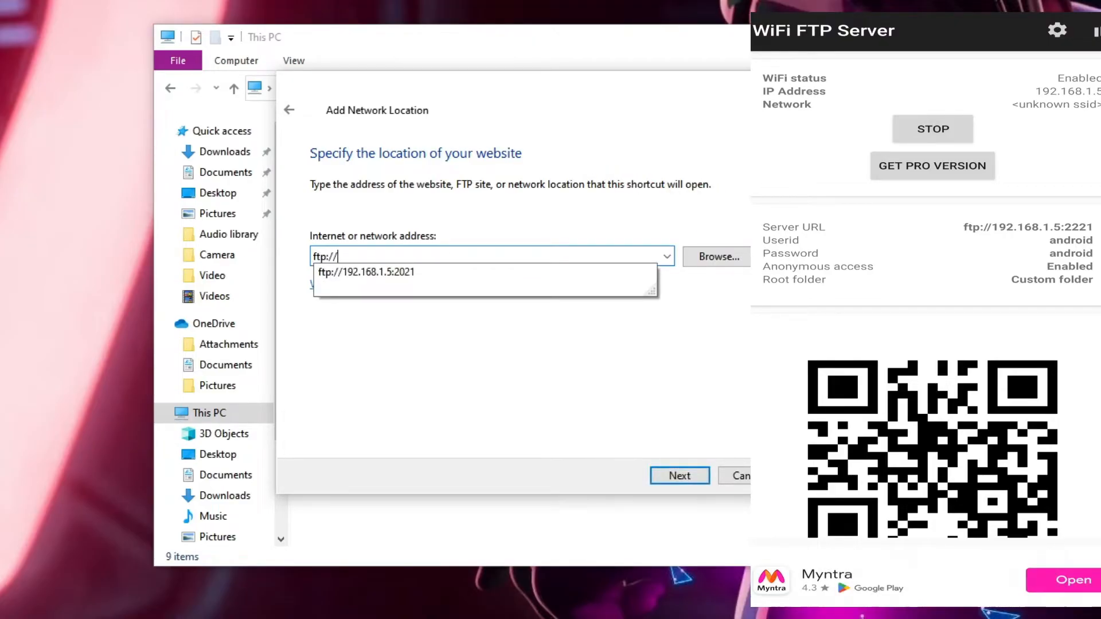
pyautogui.write('192.168.1.5:2221')
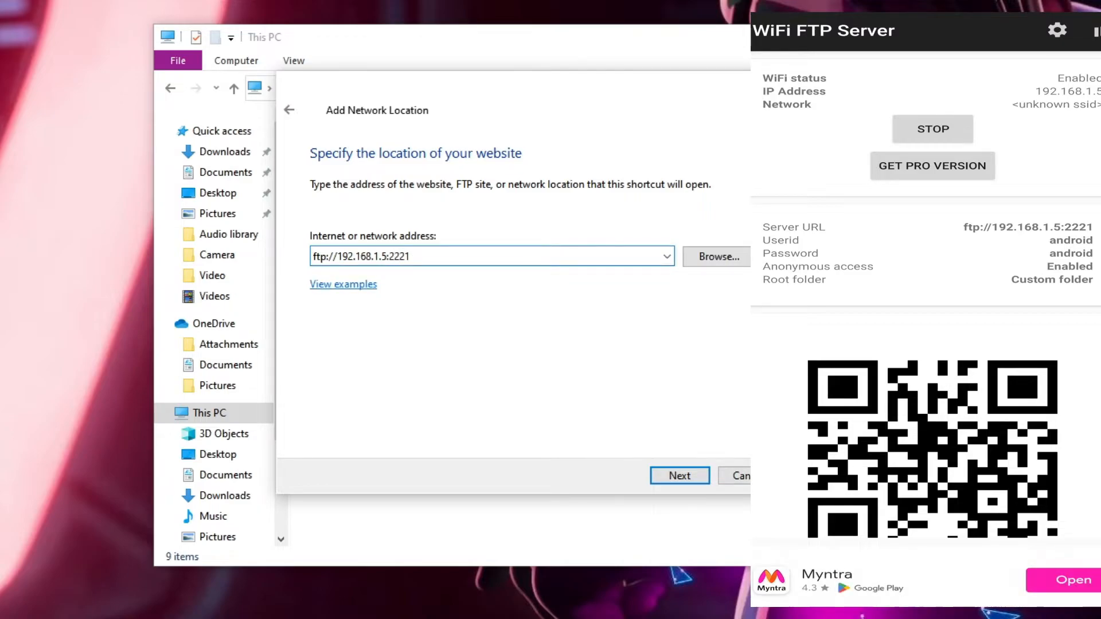
# Finish the wizard with anonymous logon, creating the 192.168.1.5 network location.
pyautogui.click(678, 476)
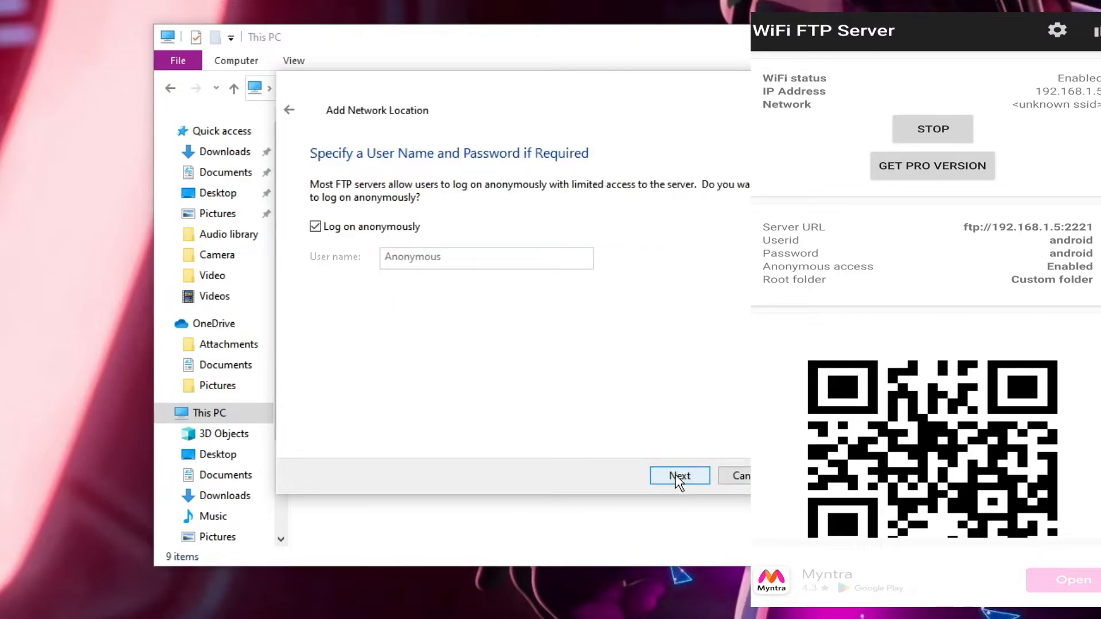
pyautogui.click(678, 476)
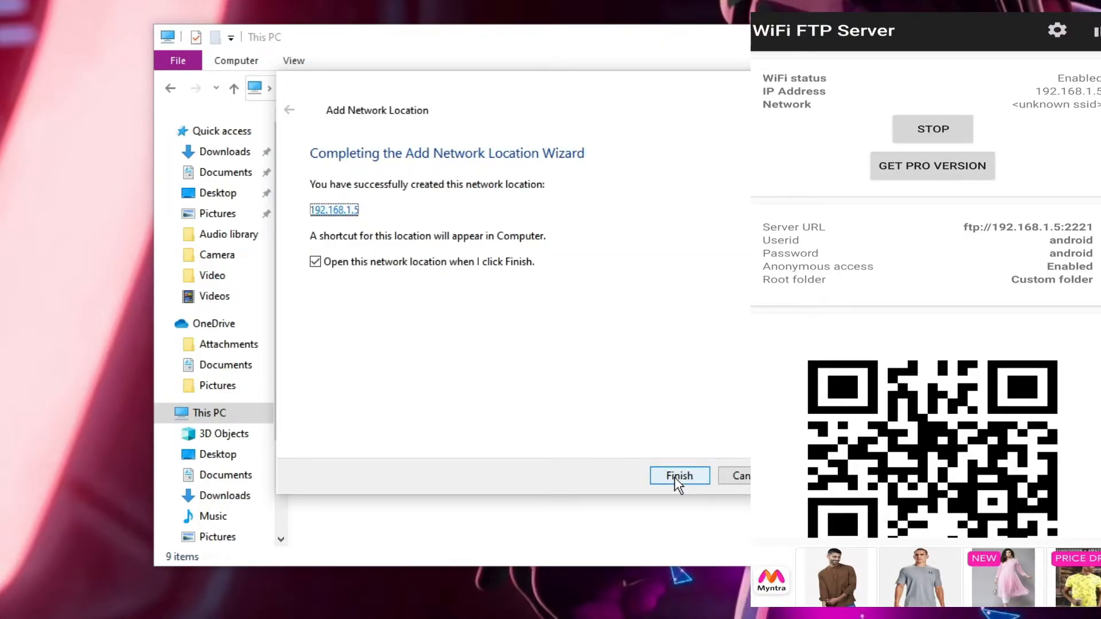
pyautogui.click(679, 476)
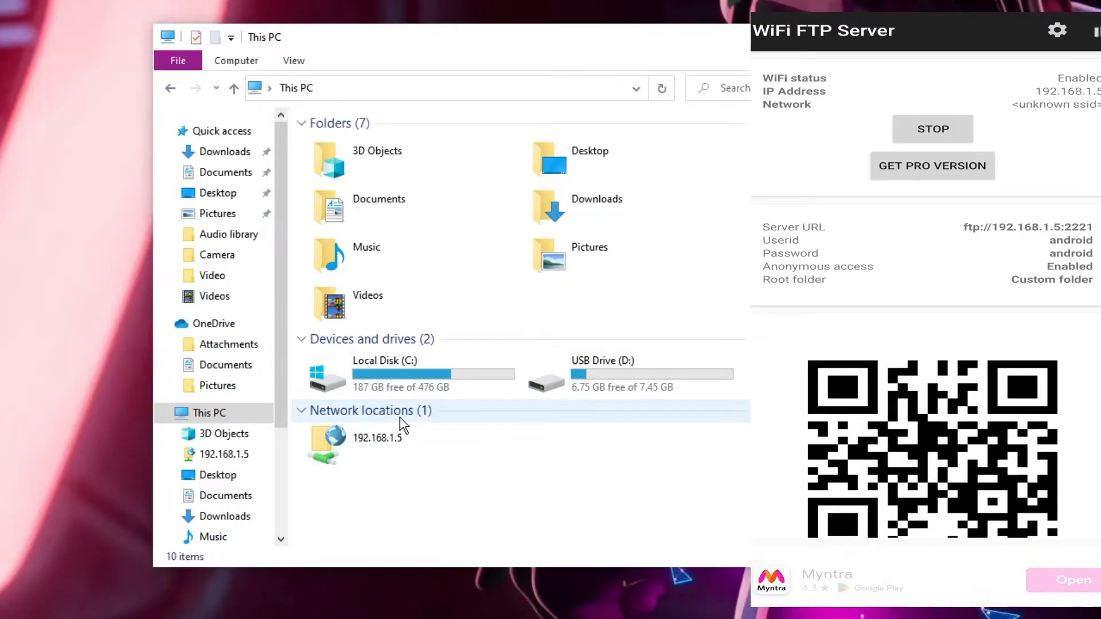
pyautogui.moveTo(377, 448)
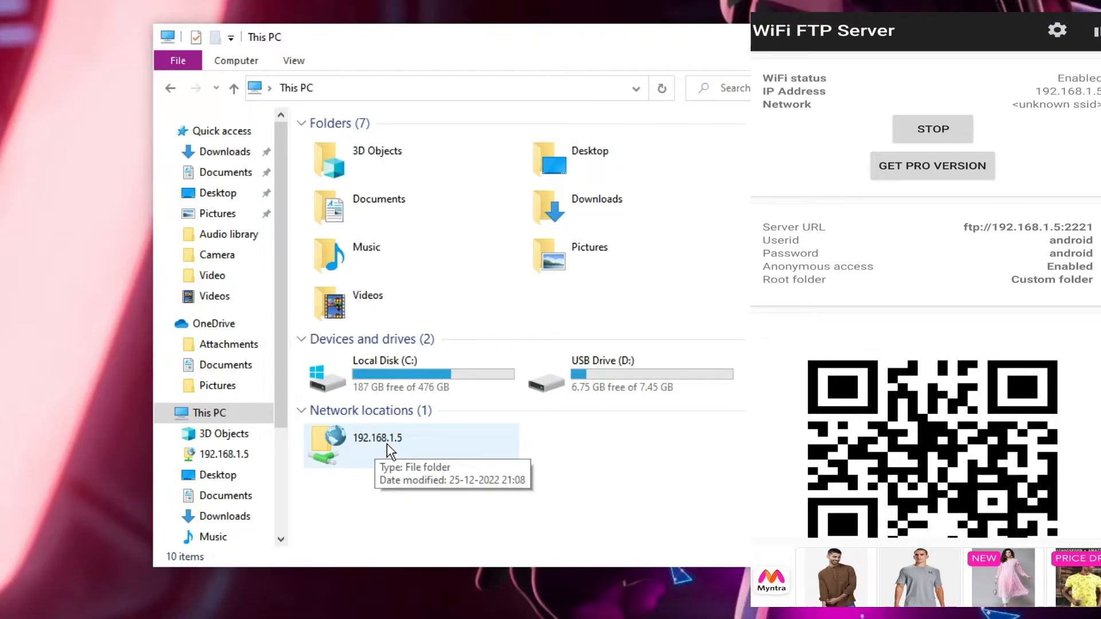
# Open 192.168.1.5, then DCIM, then Screenshots to list the phone's 173 screenshots.
pyautogui.doubleClick(377, 438)
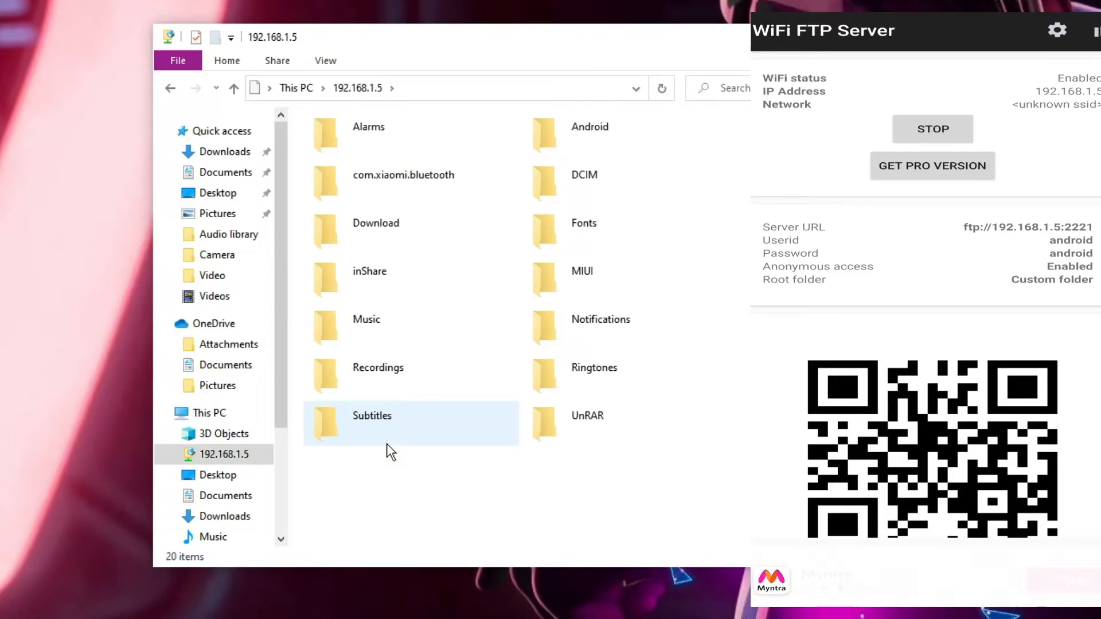
pyautogui.click(583, 223)
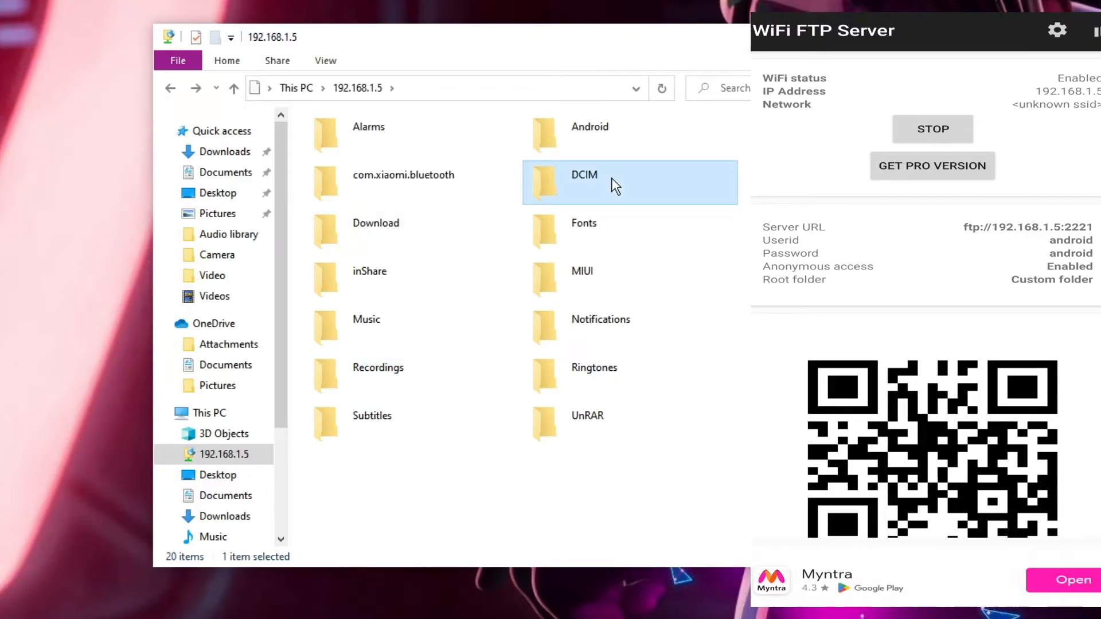
pyautogui.doubleClick(584, 174)
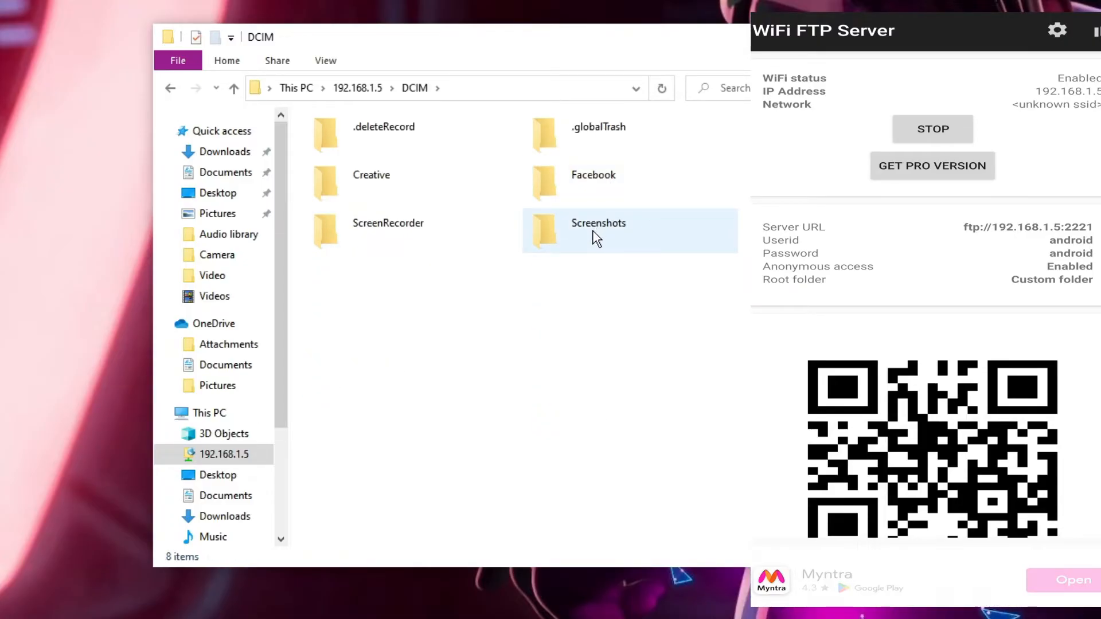
pyautogui.doubleClick(597, 231)
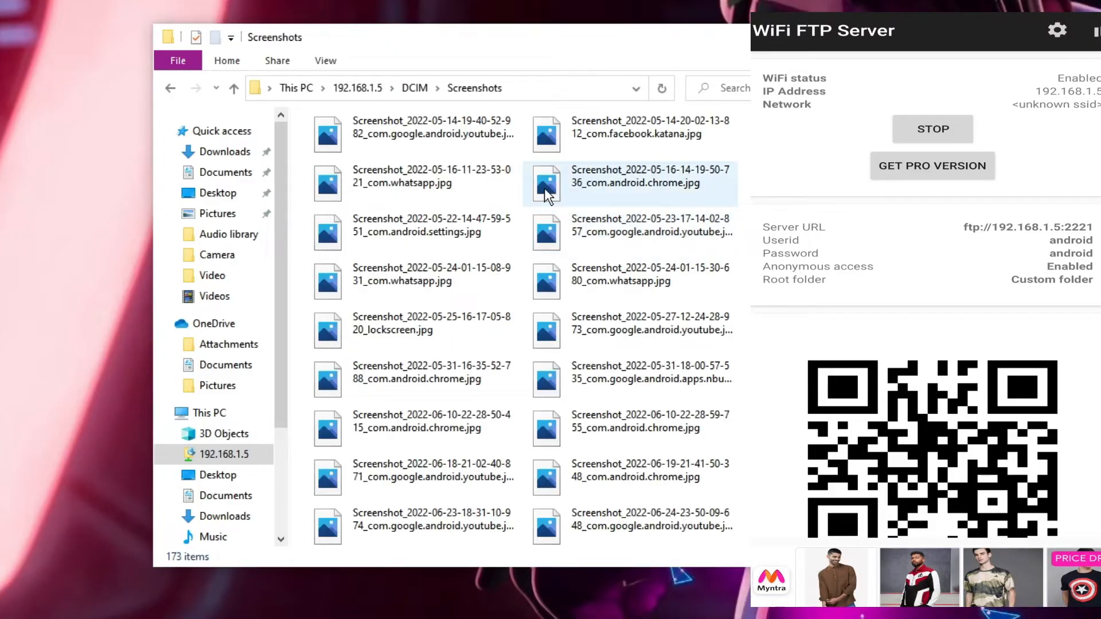
# Shift-select nine screenshots, then go to the PC's Pictures folder.
pyautogui.click(411, 127)
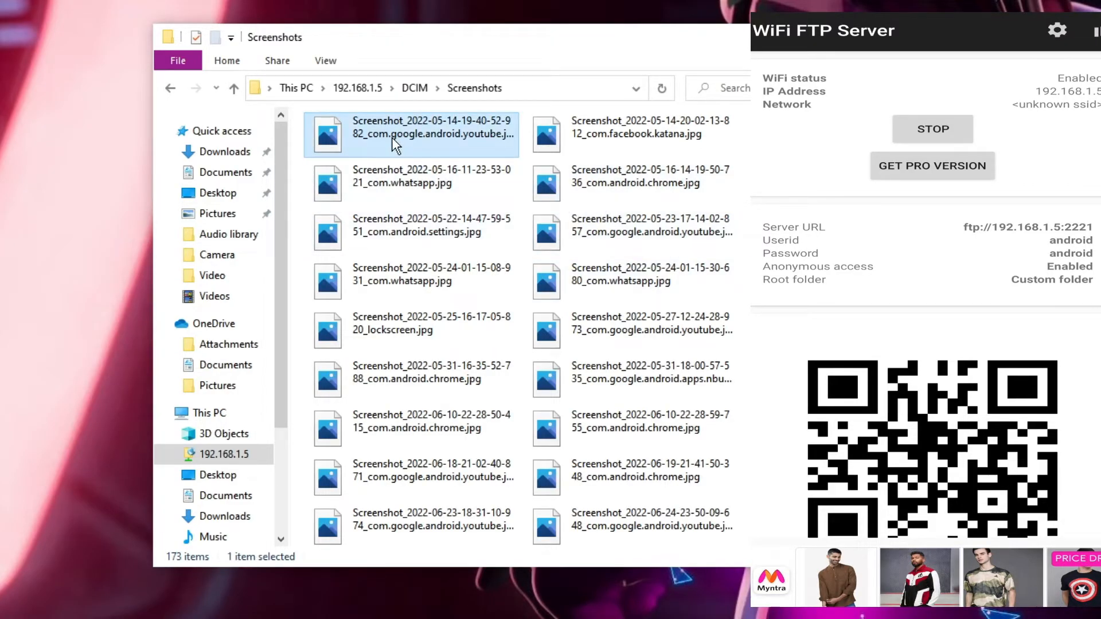
pyautogui.click(632, 128)
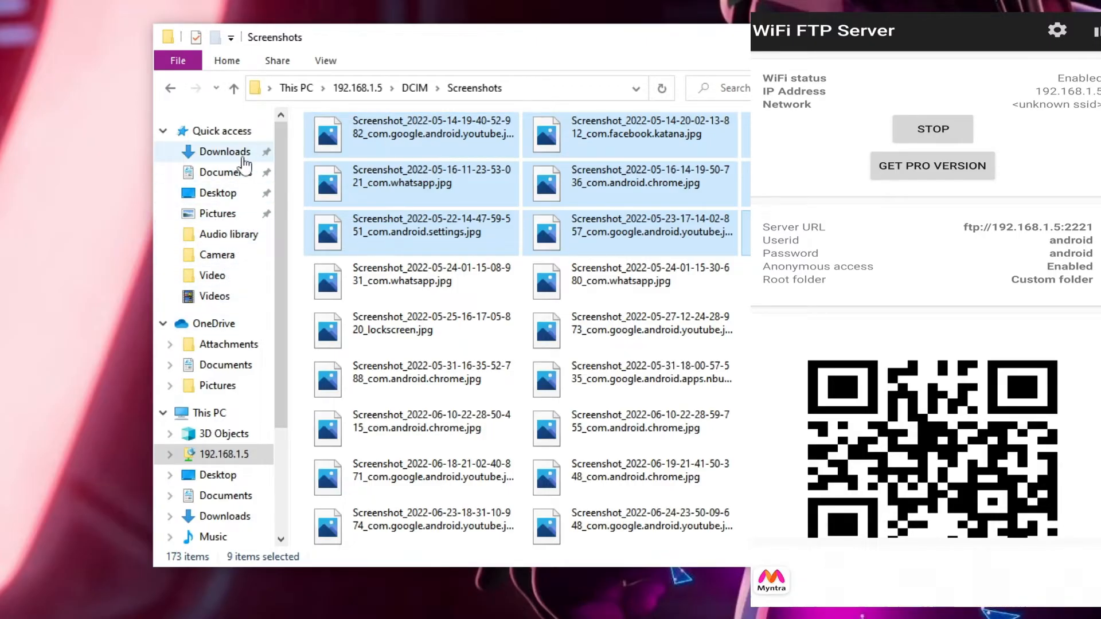
pyautogui.click(218, 213)
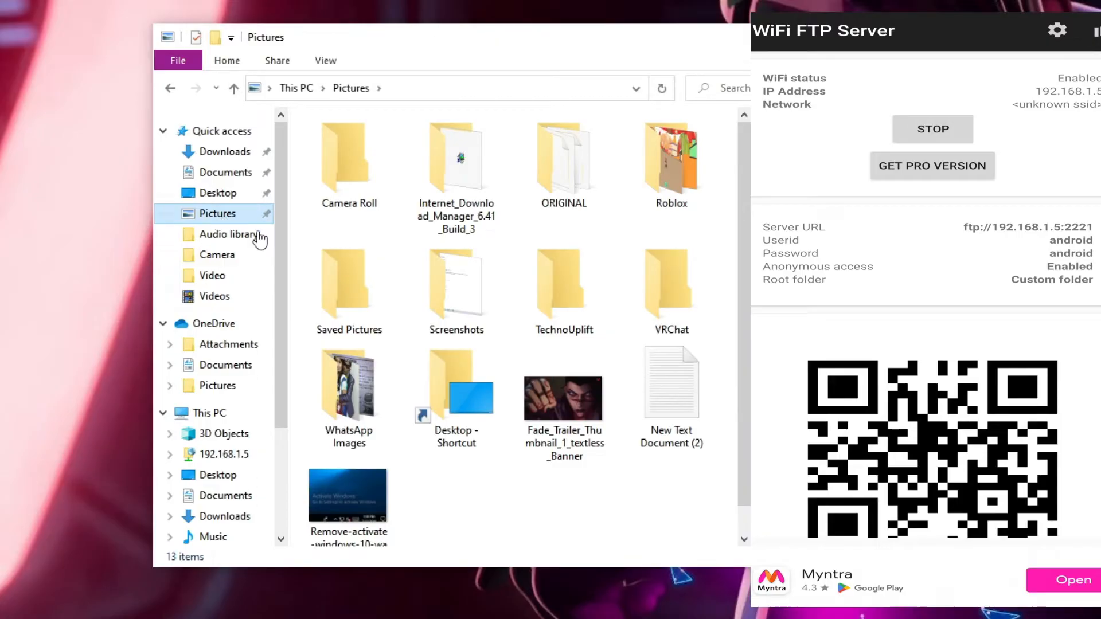